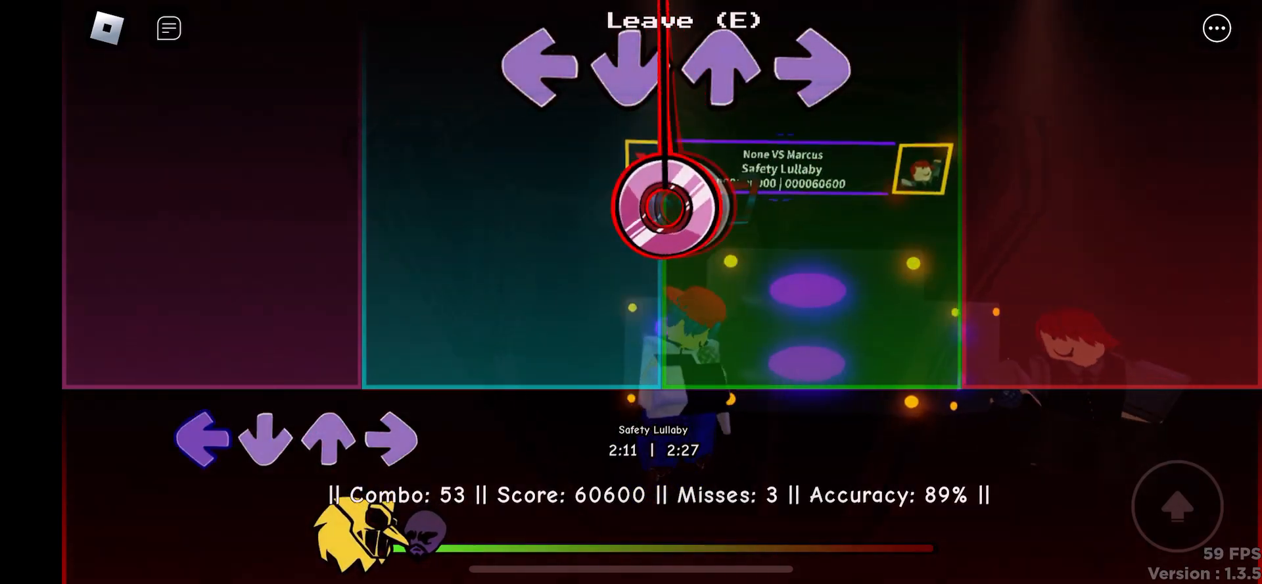
Step: Hit the up arrow note as it reaches the receptor, keeping the combo going
key(up)
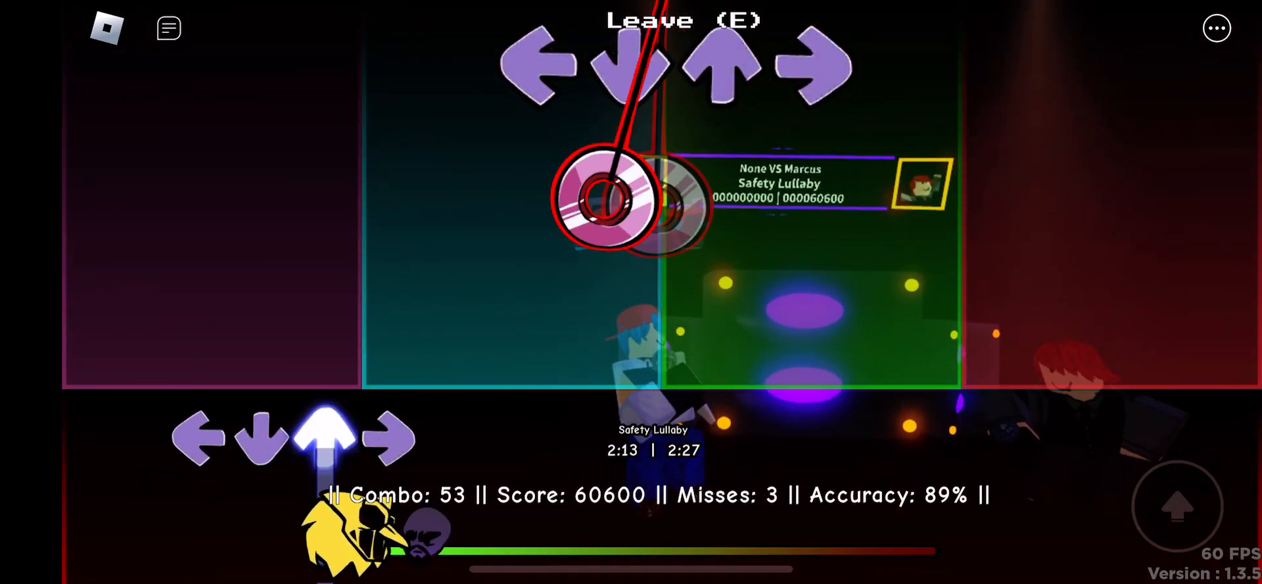